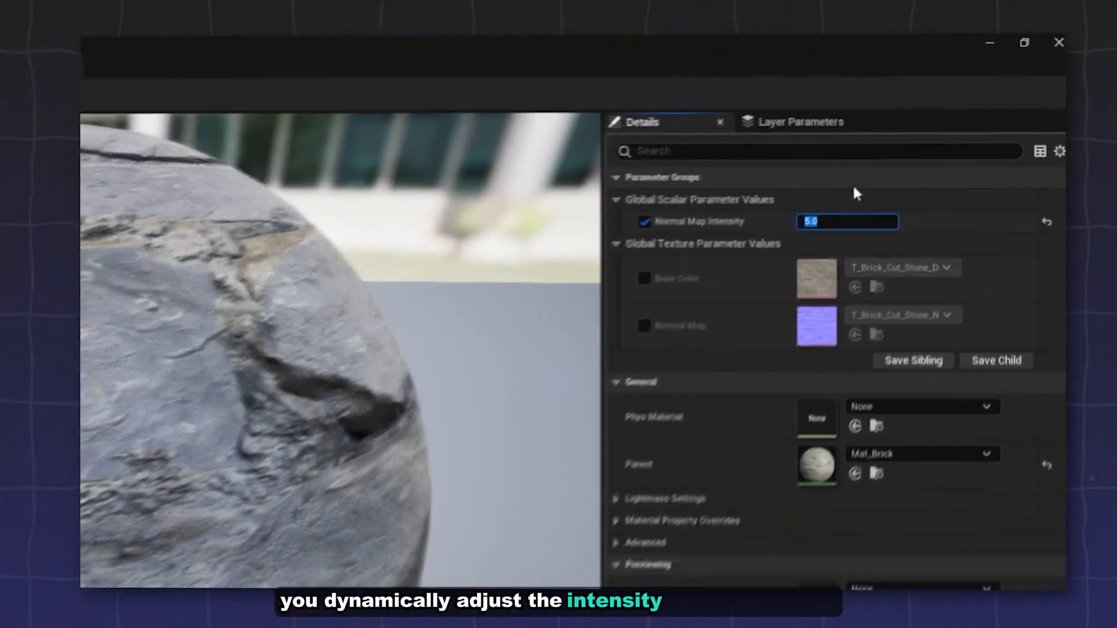
Enter 3.0 in a field before browsing to the StarterContent Textures folder
text(3.0)
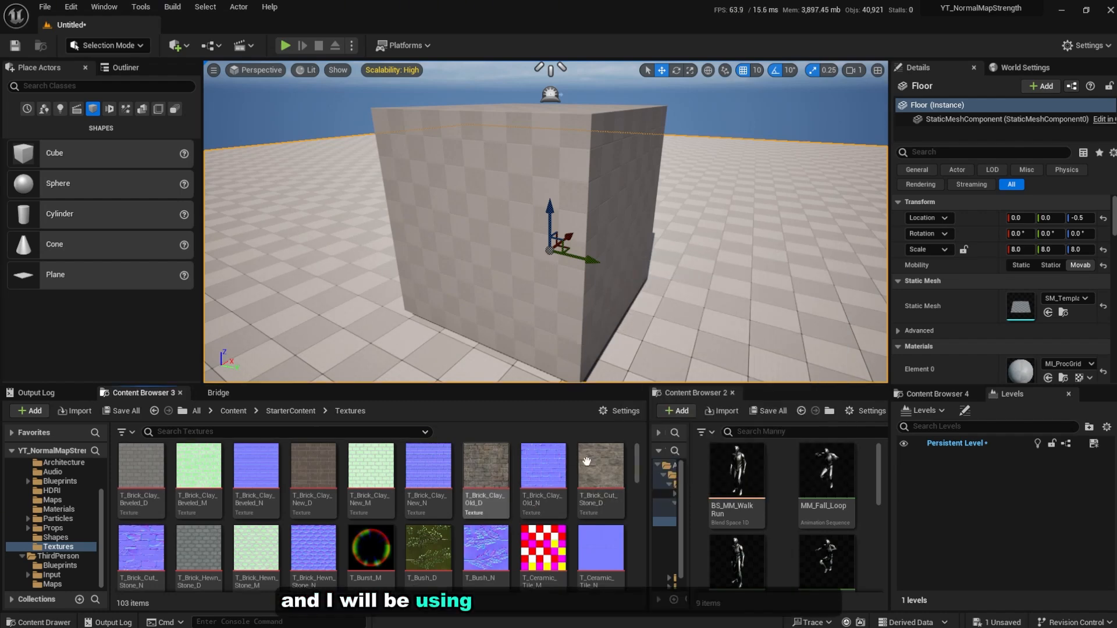
Create material Mat_Brick from T_Brick_Cut_Stone_D and bring it up in the Material Editor
click(599, 477)
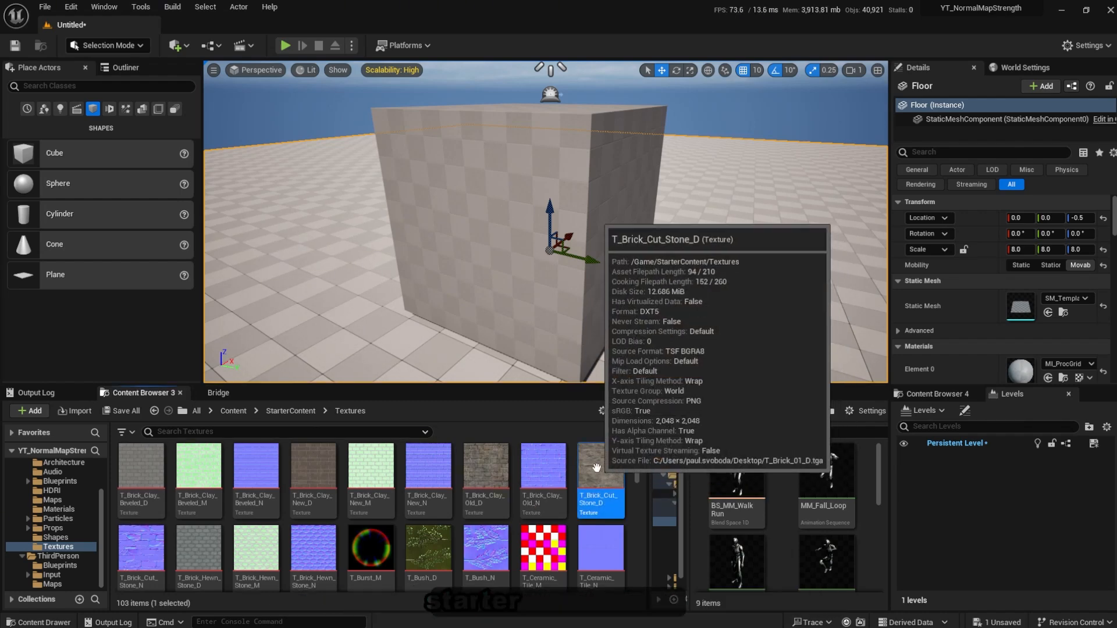
right_click(599, 480)
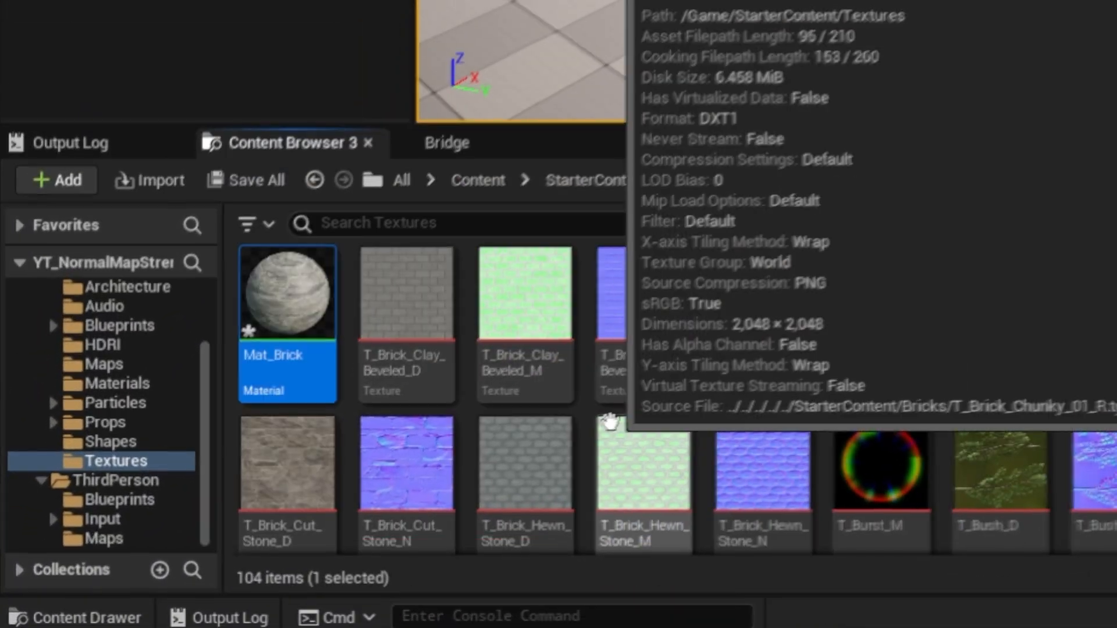
double_click(286, 292)
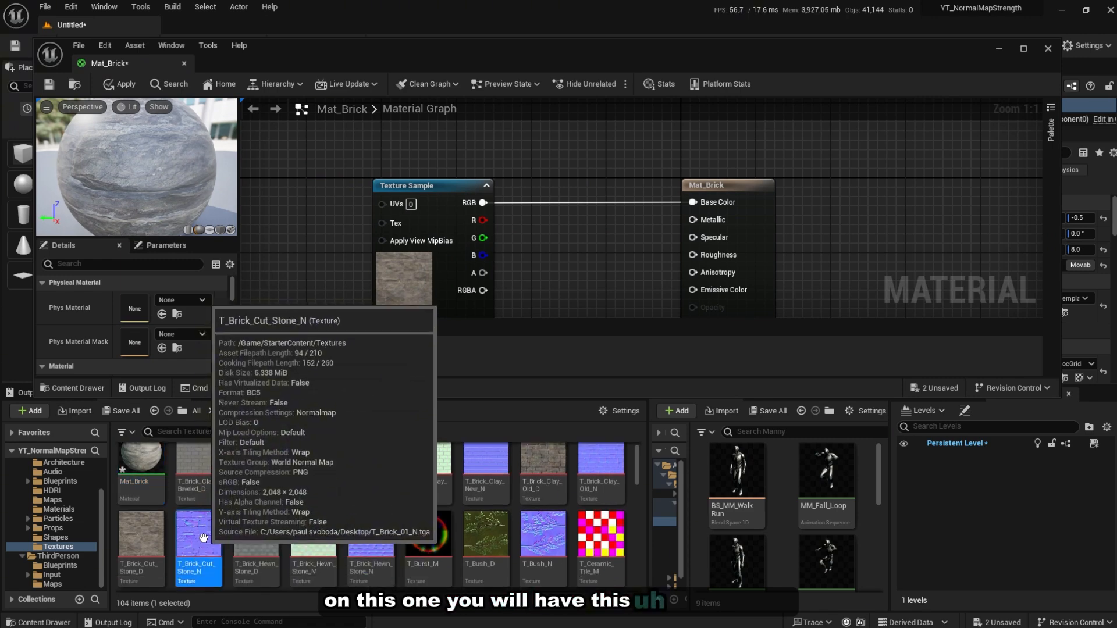
Bring T_Brick_Cut_Stone_N into the graph and wire its RGB output to Normal
double_click(198, 539)
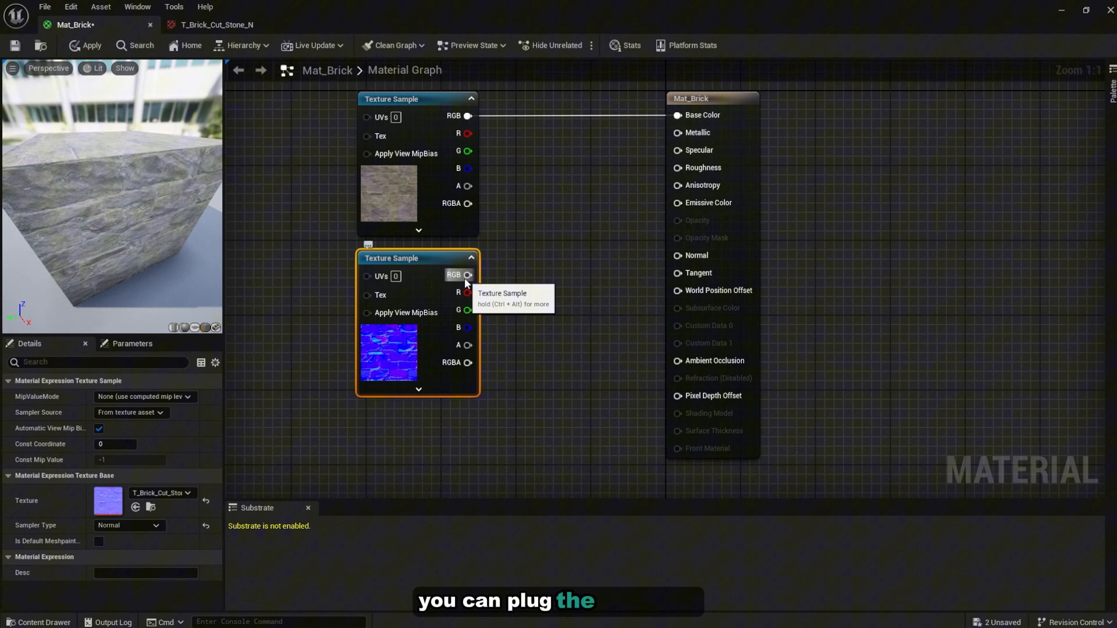
drag(467, 276, 677, 255)
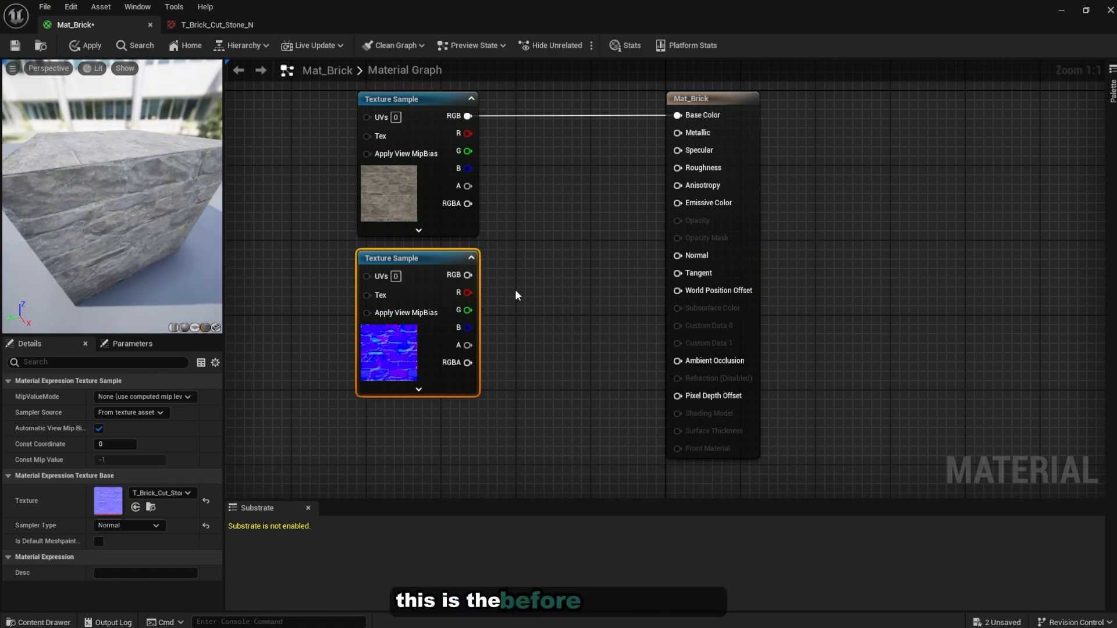
drag(468, 275, 675, 255)
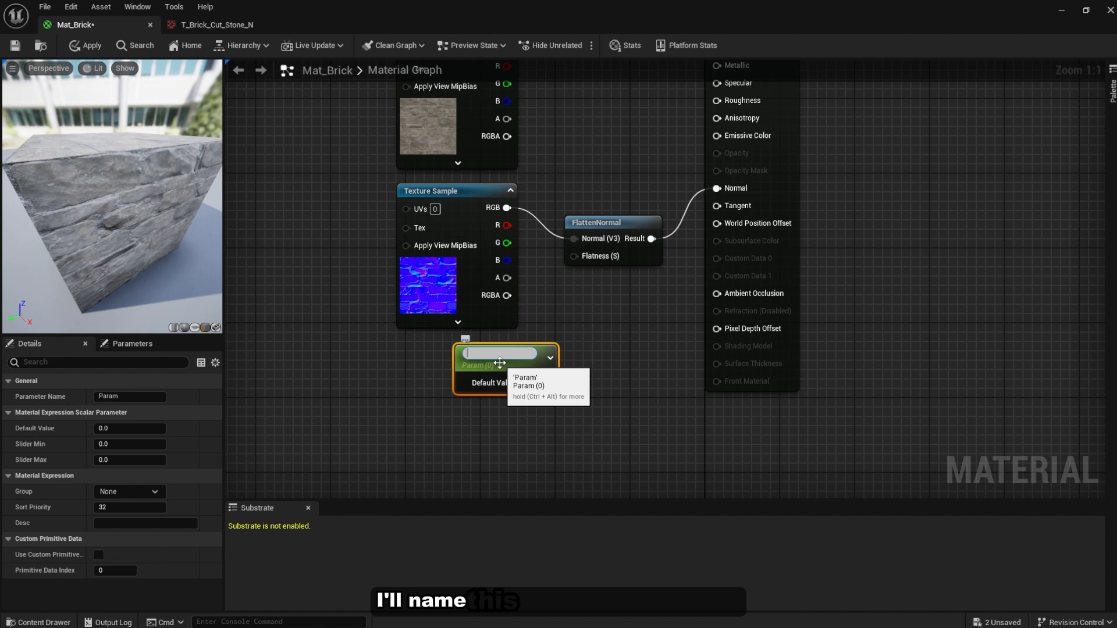
Name the new scalar parameter 'Normal Map Intensity' feeding FlattenNormal's Flatness via 1-x
text(Normal Map Intensity)
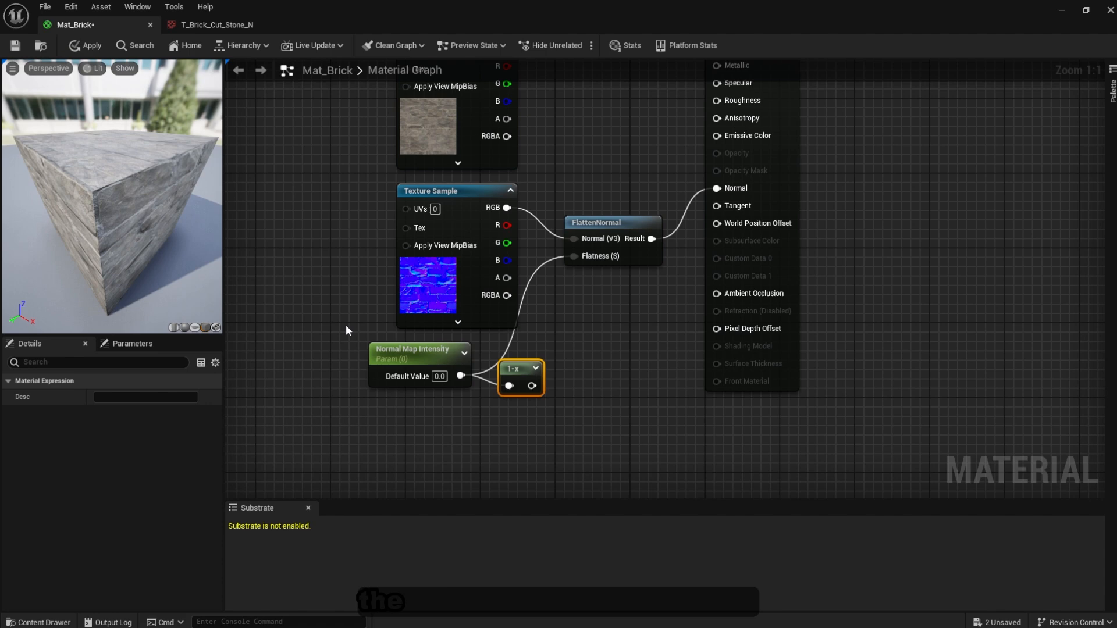
mouse_move(527, 376)
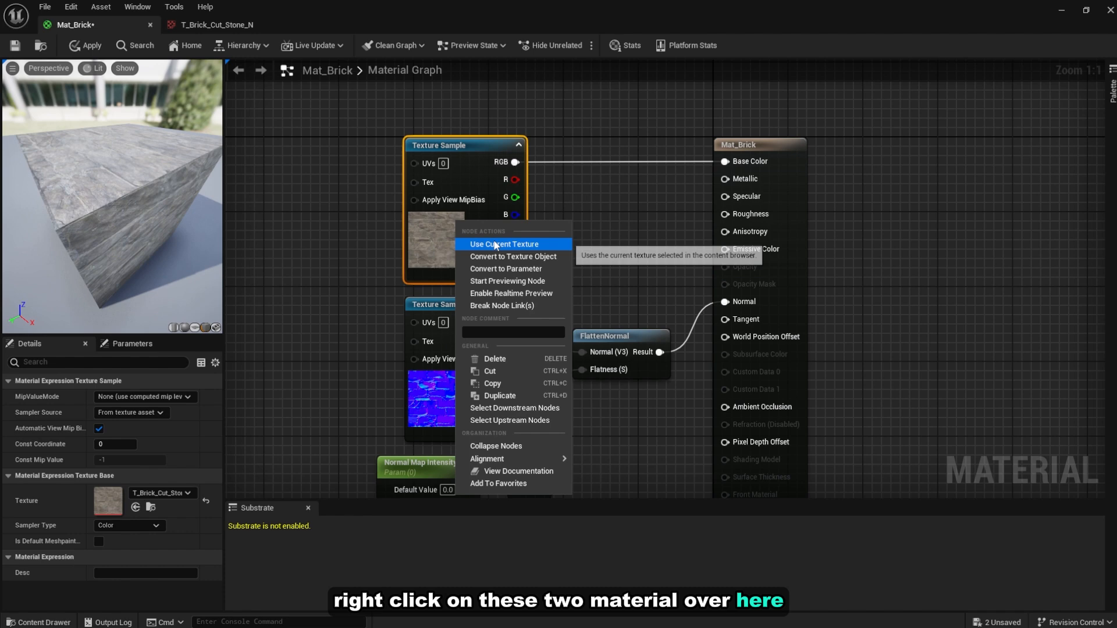
mouse_move(505, 274)
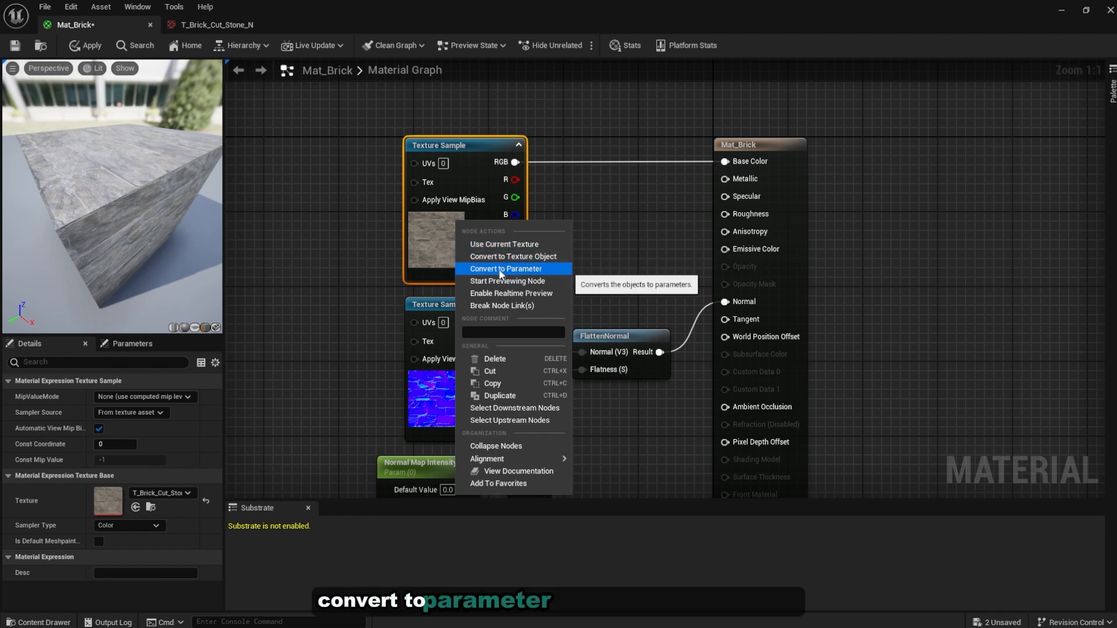
Convert both texture samples to parameters named Base Color and Normal Map
click(506, 268)
text(Base Color)
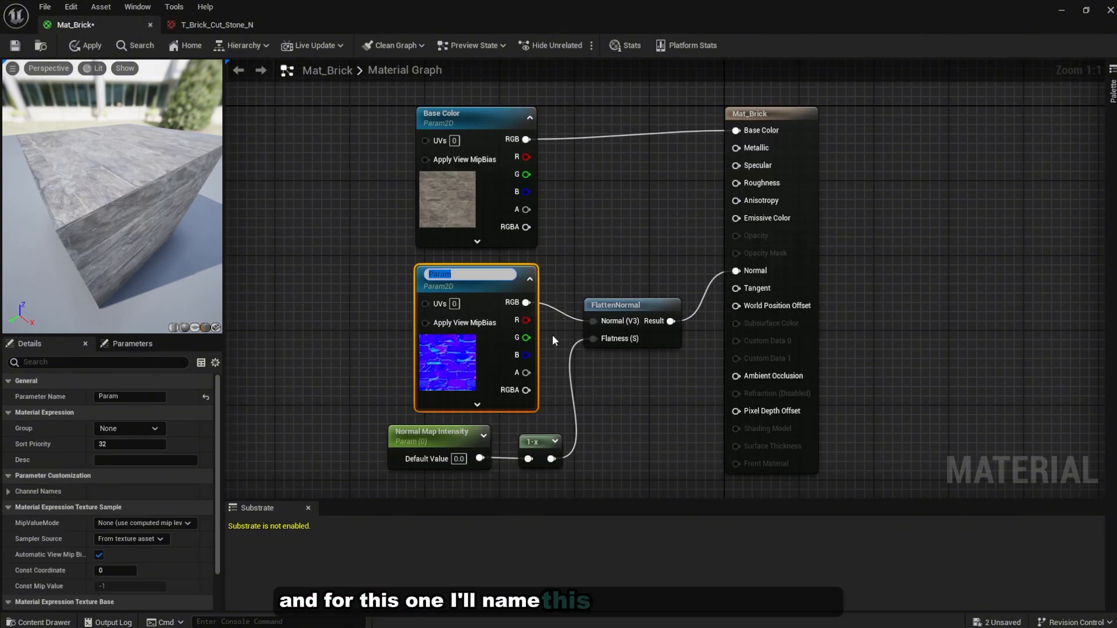
text(Normal Map)
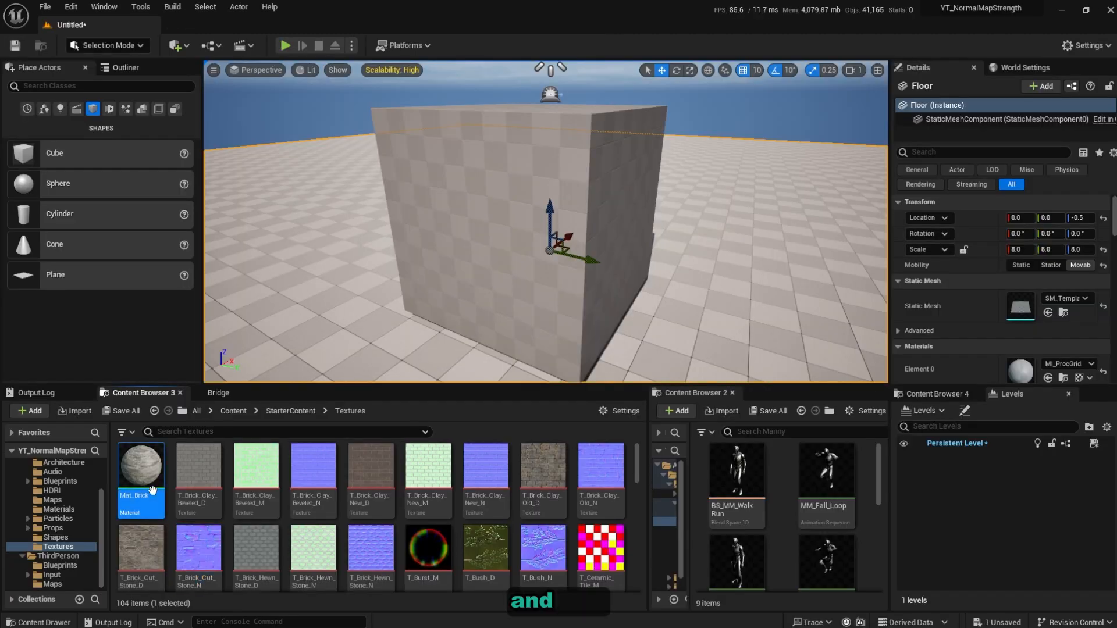
Create a material instance of Mat_Brick from the Content Browser
right_click(140, 470)
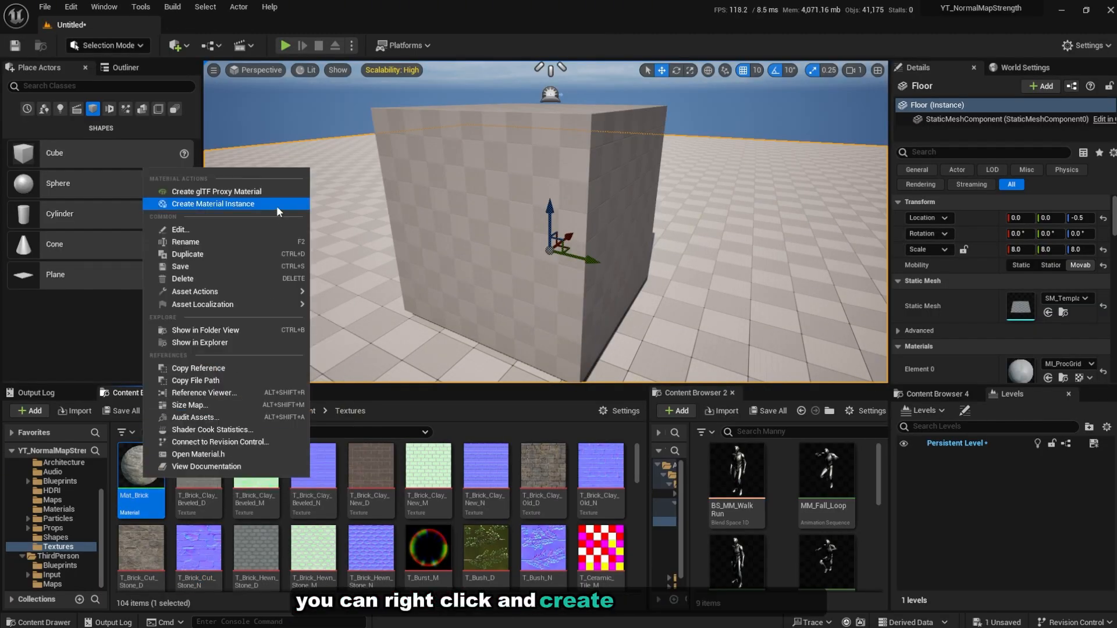
click(212, 203)
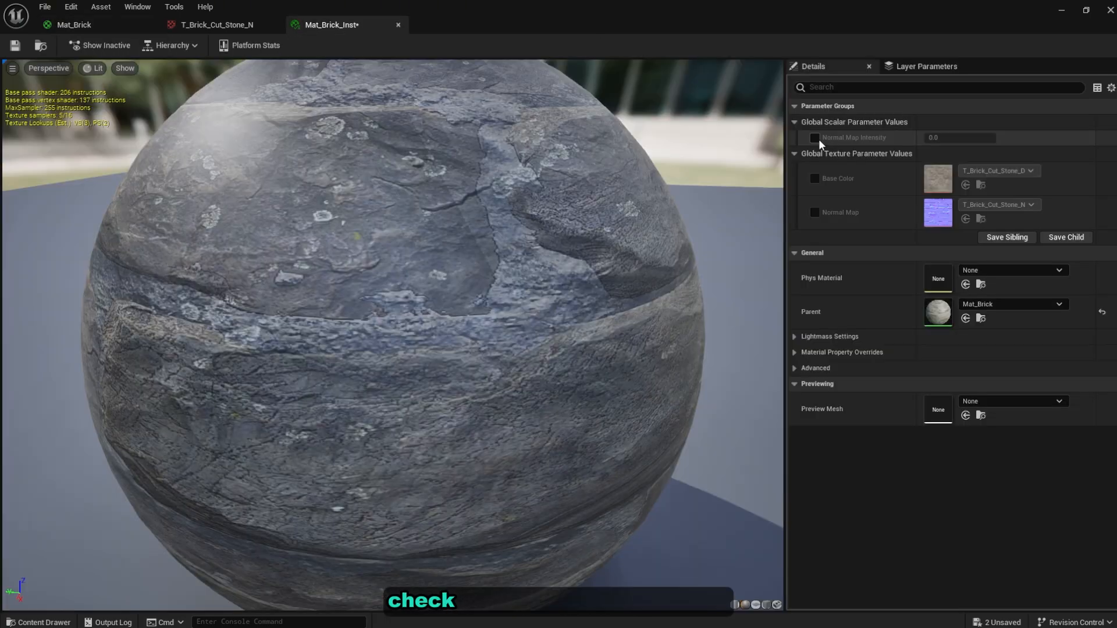
Override Normal Map Intensity in the instance, trying 1.0, 3.0 and -1.0 before settling on 5.0
click(815, 137)
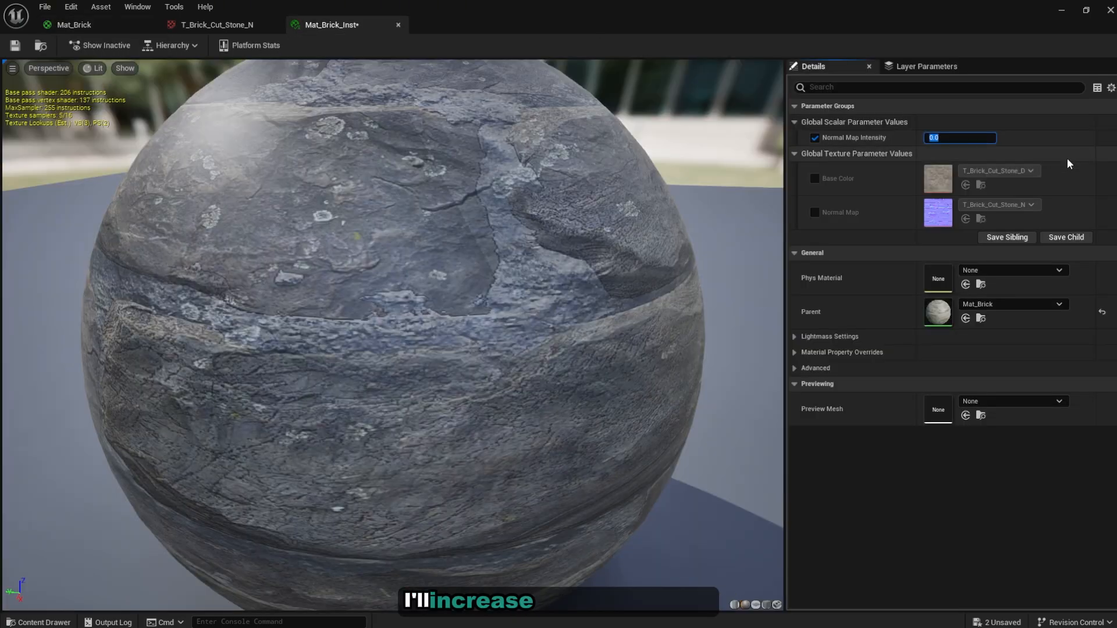
text(1.0)
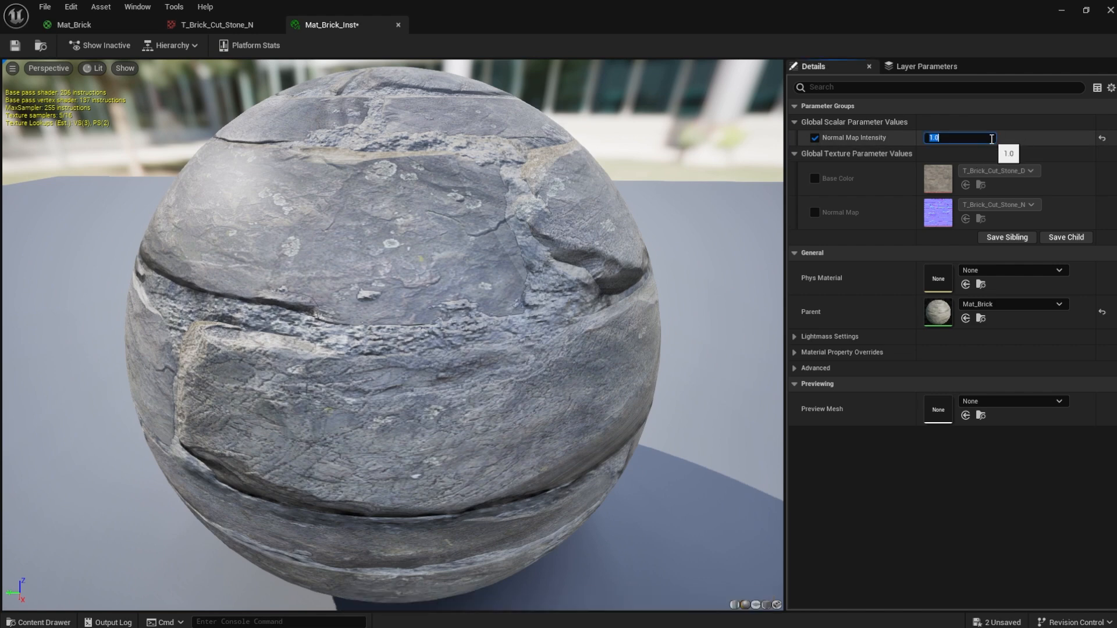
text(3.0)
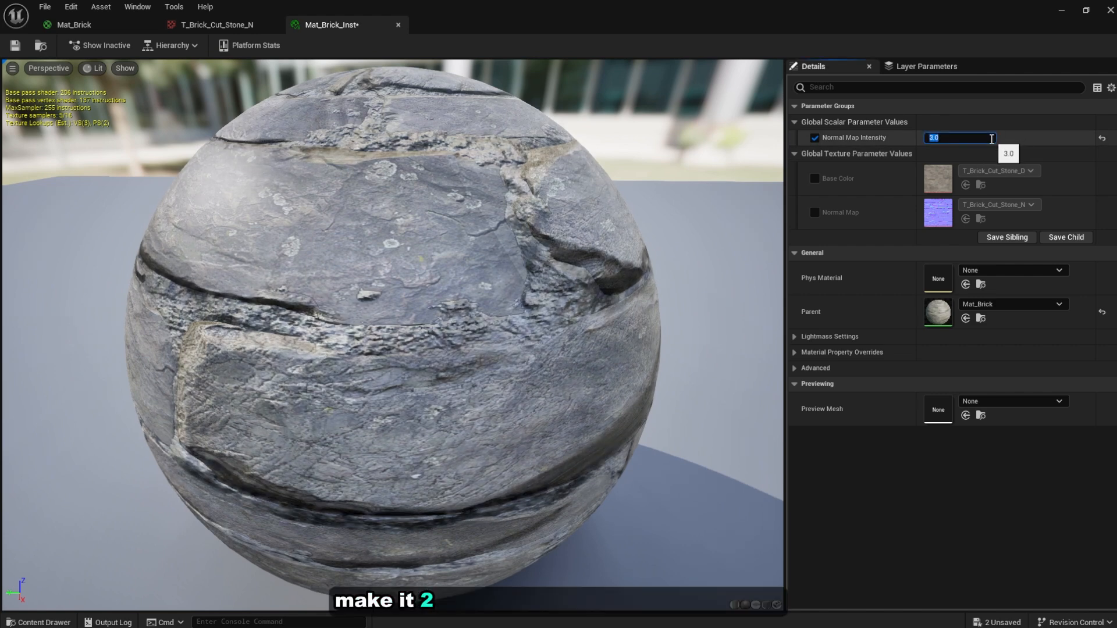
text(-1.0)
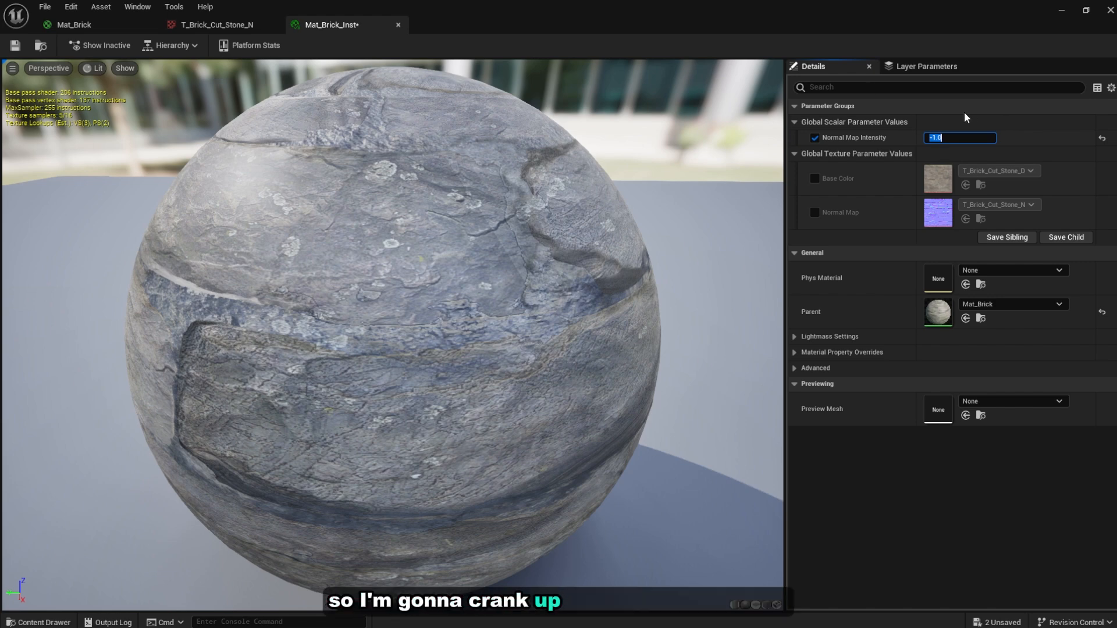
text(5.0)
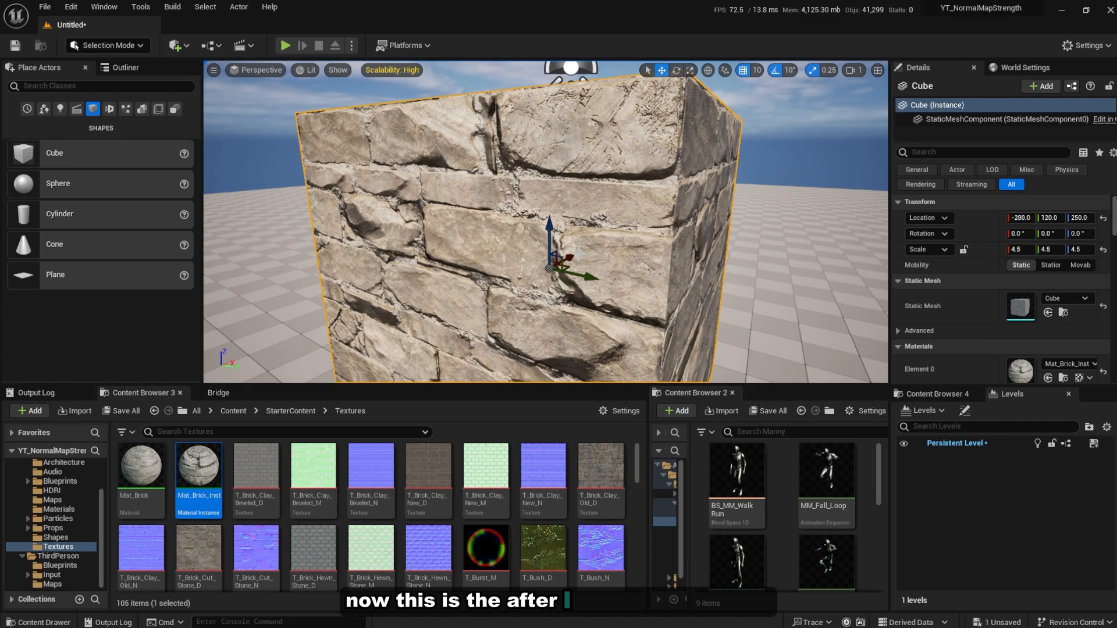
Reassign the original Mat_Brick to the cube's Element 0 for a flatter-relief comparison
click(141, 470)
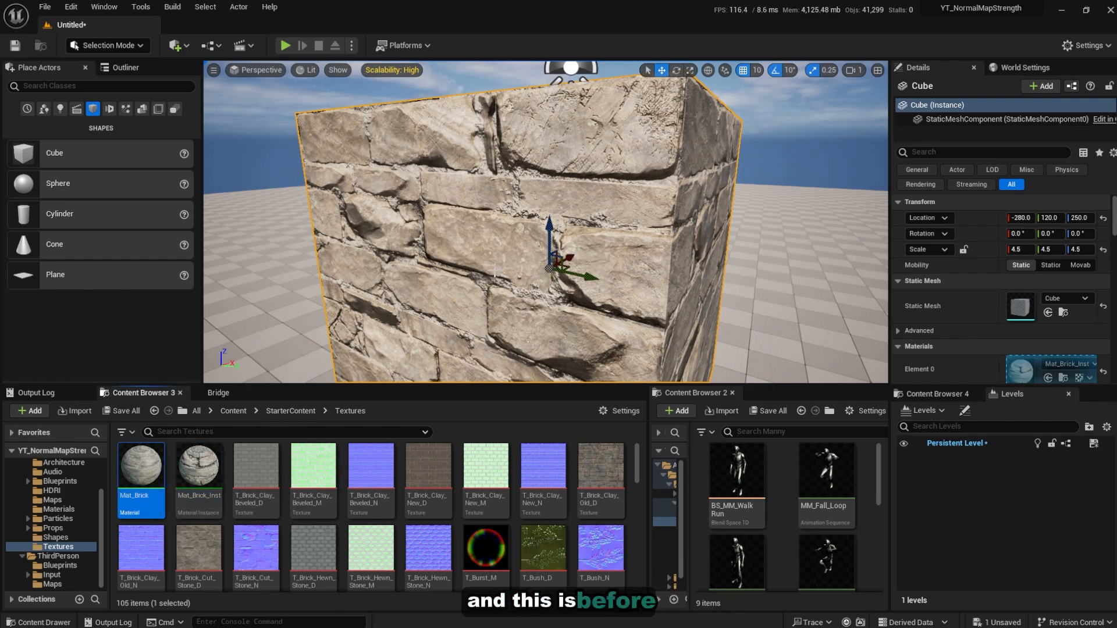
click(198, 467)
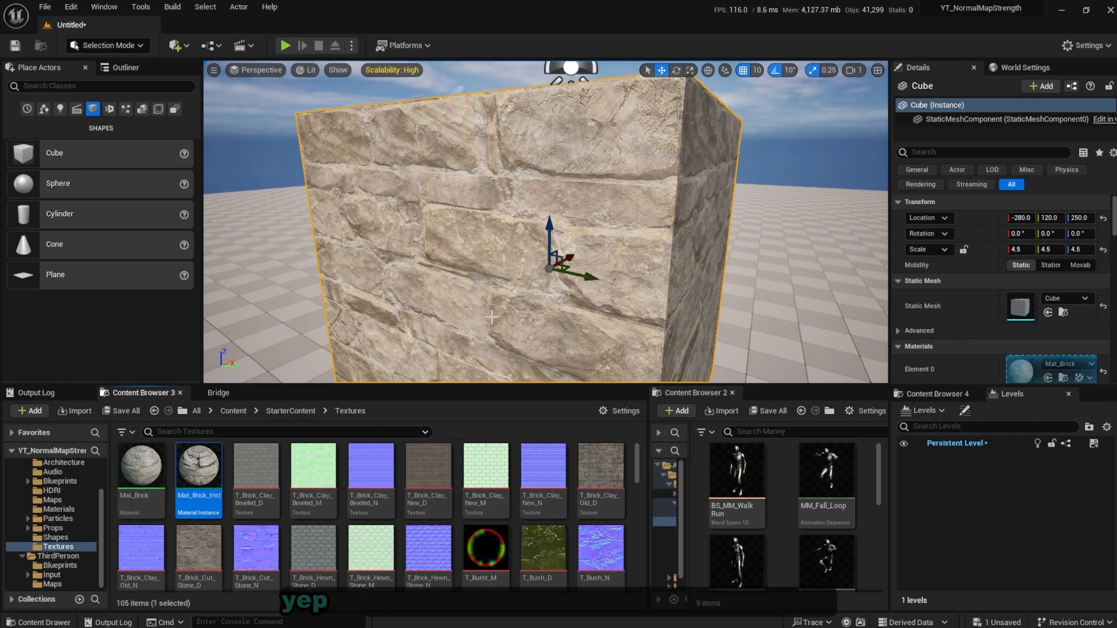